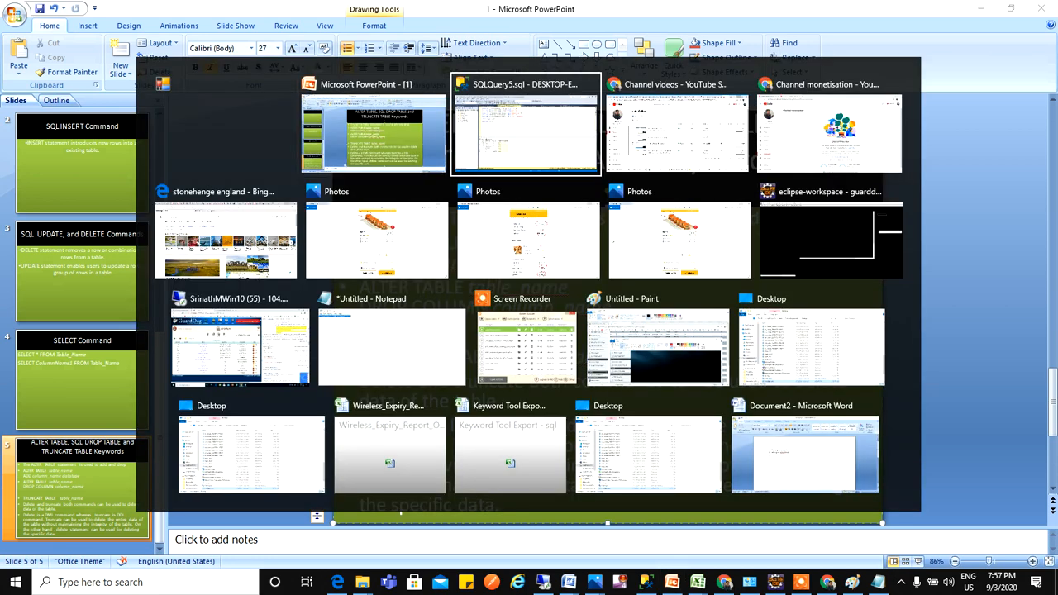
# - Switch to the SQLQuery5.sql window showing the college table's six department rows
pyautogui.click(525, 124)
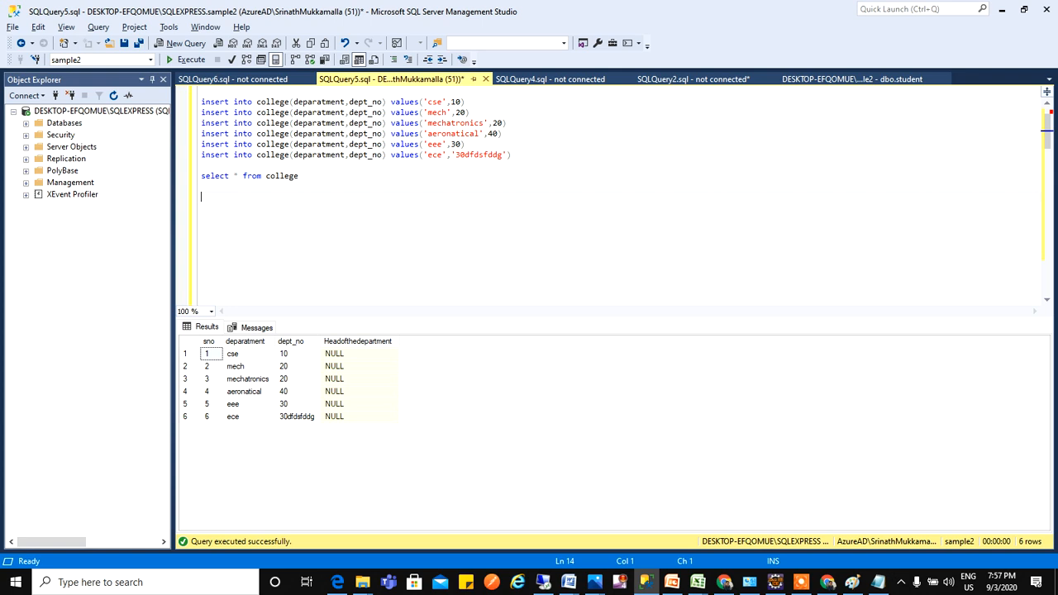
# - Write ALTER TABLE college ADD block varchar(20)
pyautogui.write('alter table')
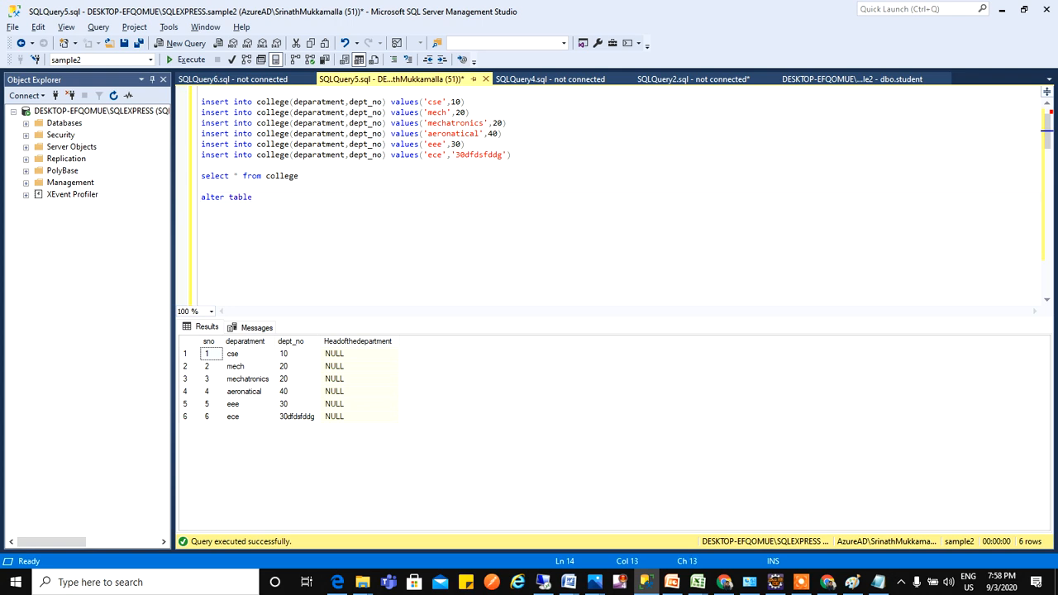
pyautogui.write('college')
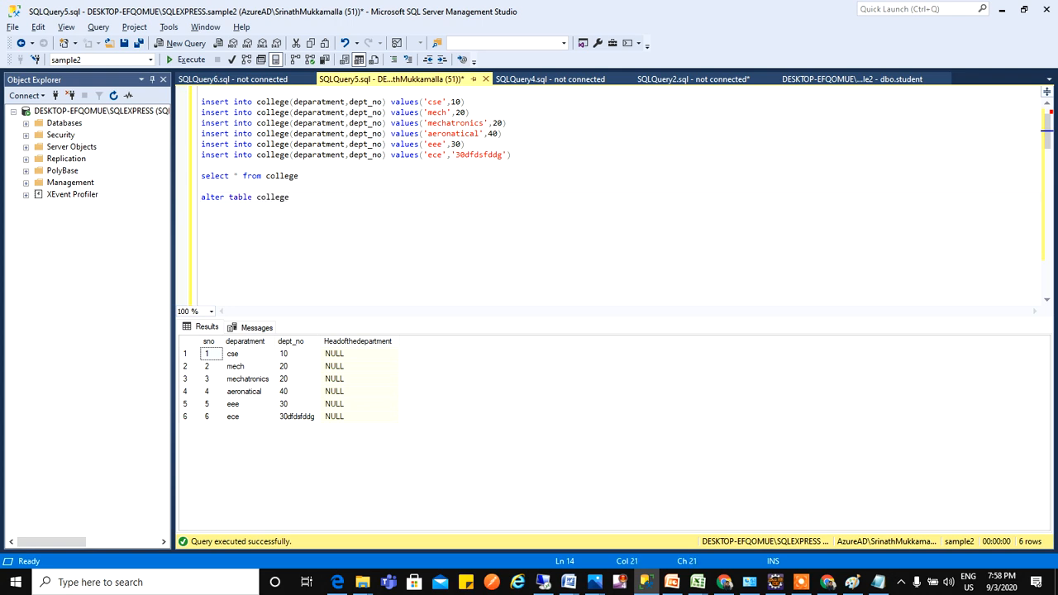
pyautogui.write('add')
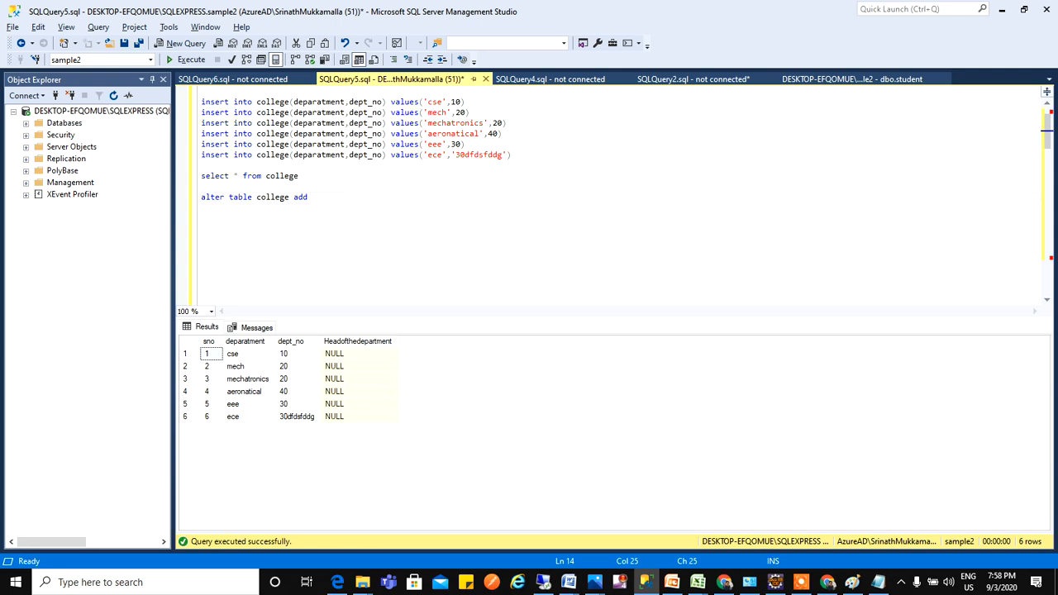
pyautogui.write('blocks')
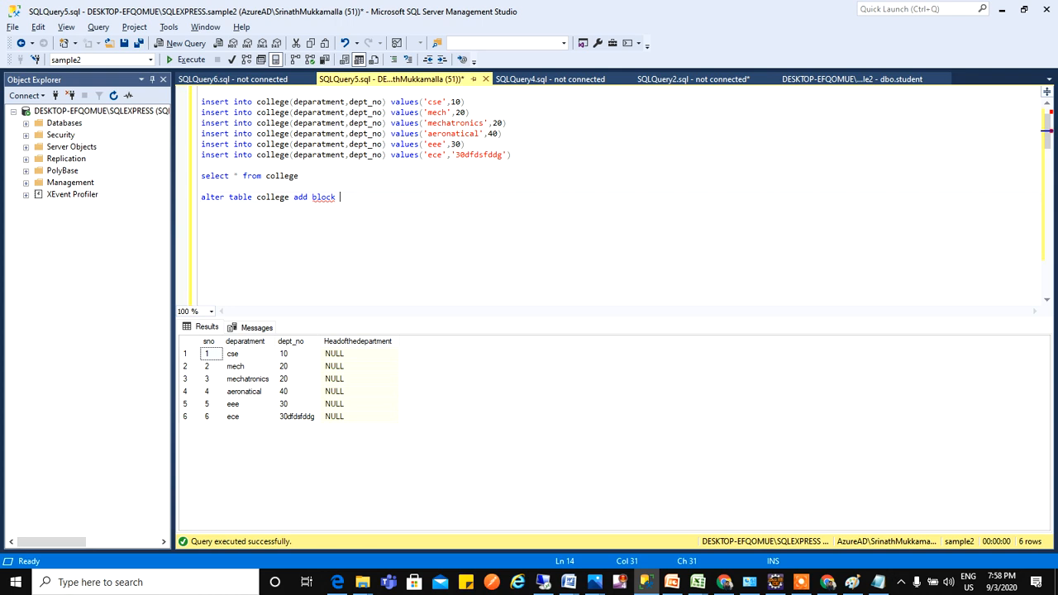
pyautogui.write('varchar')
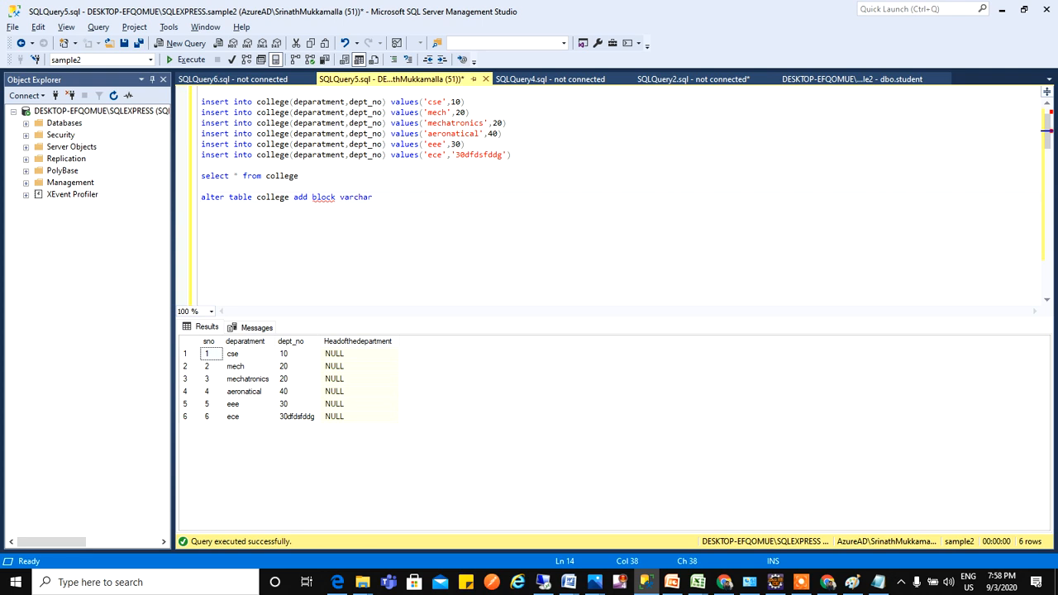
pyautogui.write('(20)')
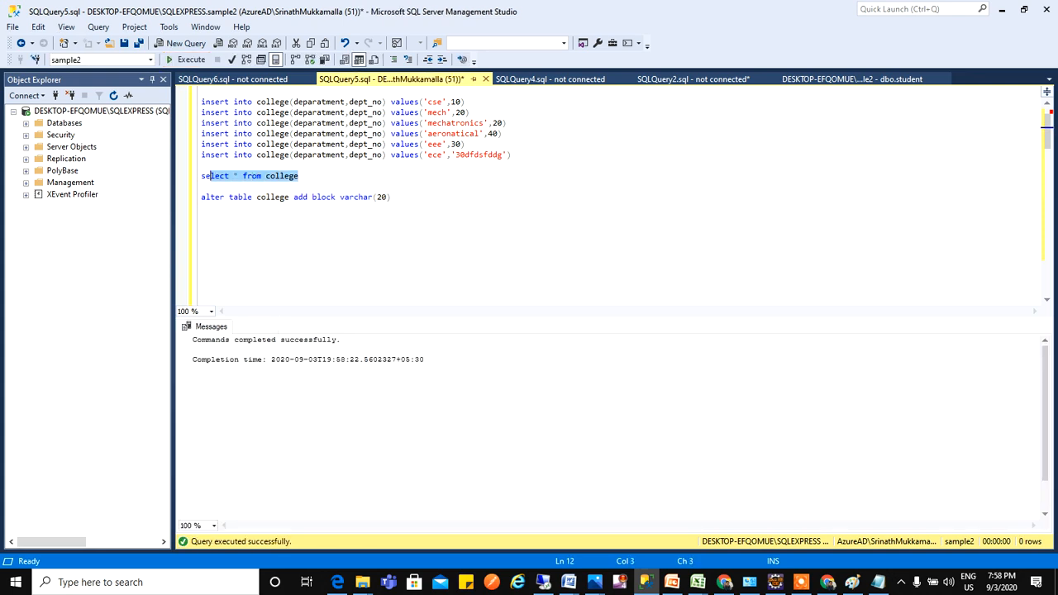
# - Execute it and re-run SELECT * FROM college to show the new empty block column
pyautogui.click(176, 66)
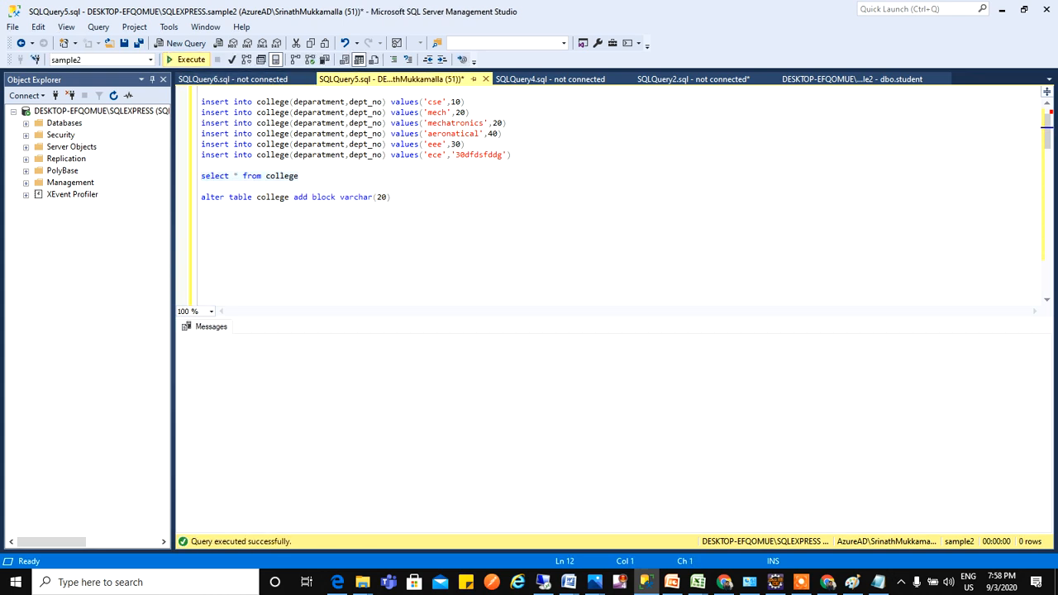
pyautogui.click(195, 64)
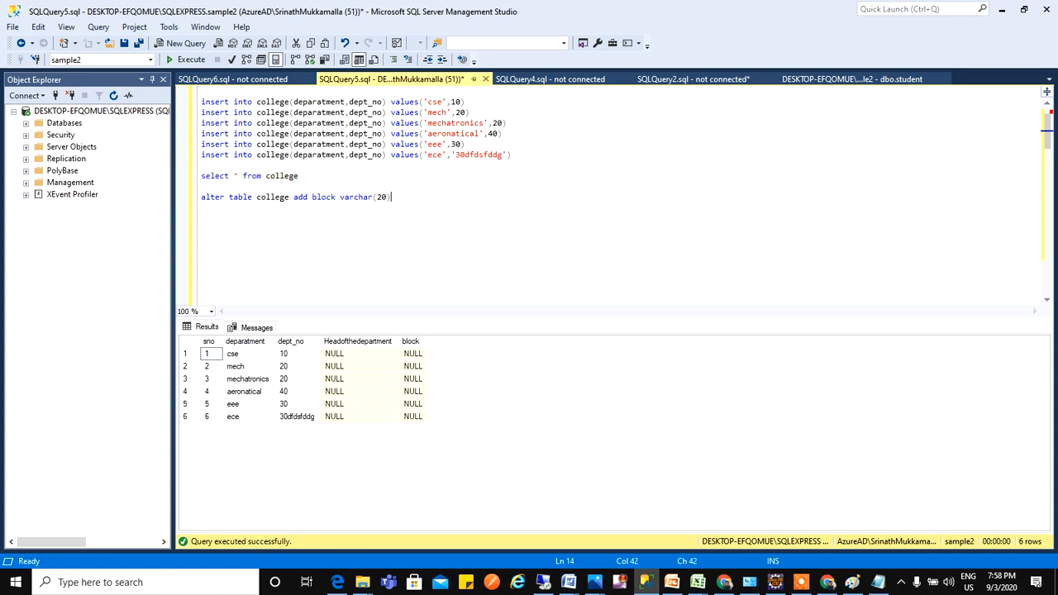
pyautogui.press('Enter')
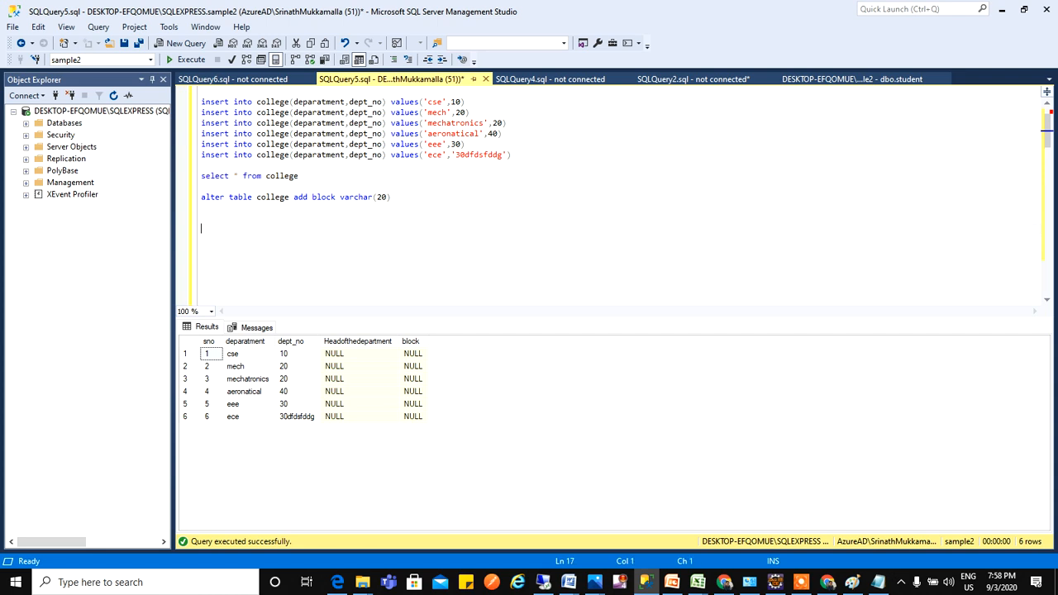
# - Write ALTER TABLE college DROP COLUMN Headofthedepartment
pyautogui.write('alter table college')
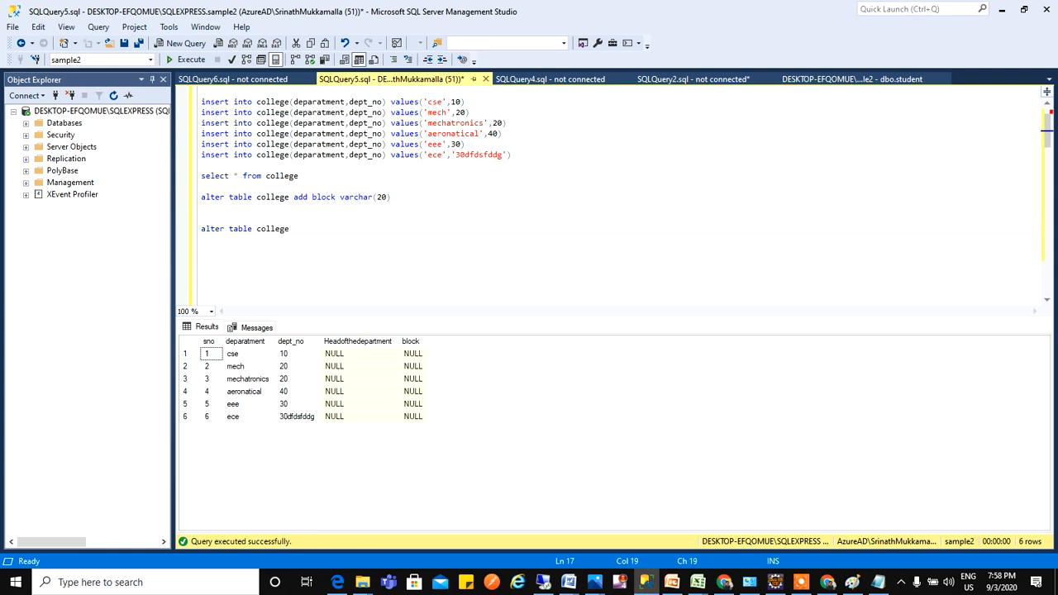
pyautogui.write('drop col')
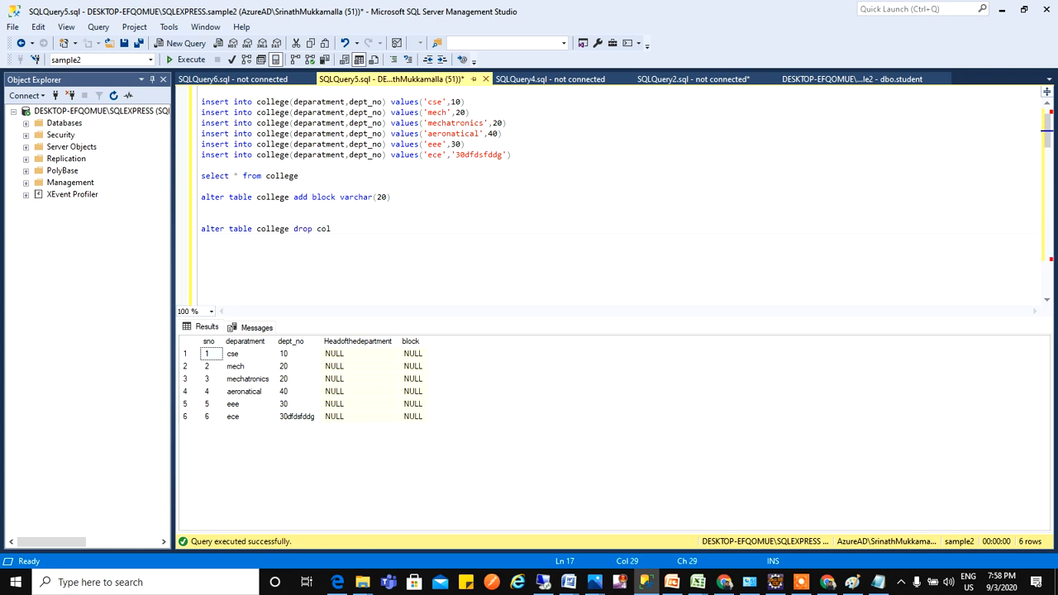
pyautogui.write('umn')
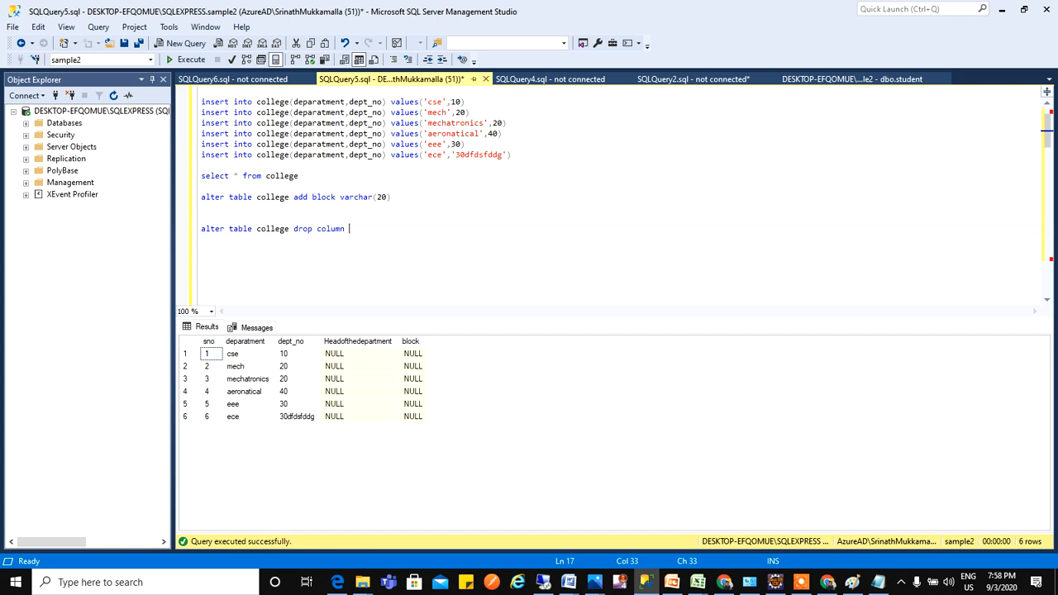
pyautogui.write('Headofthedepartme')
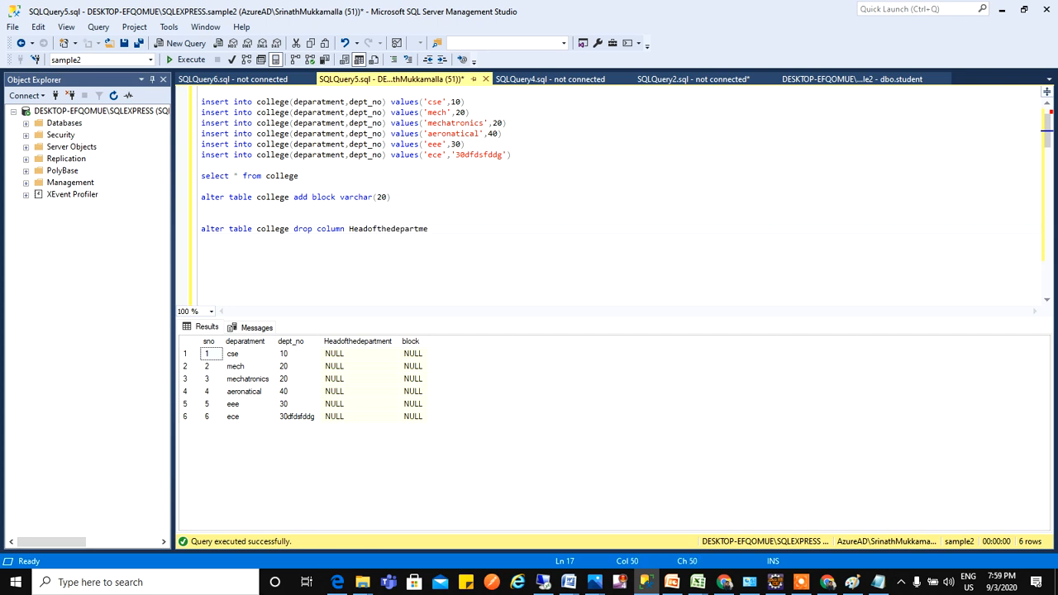
pyautogui.write('nt')
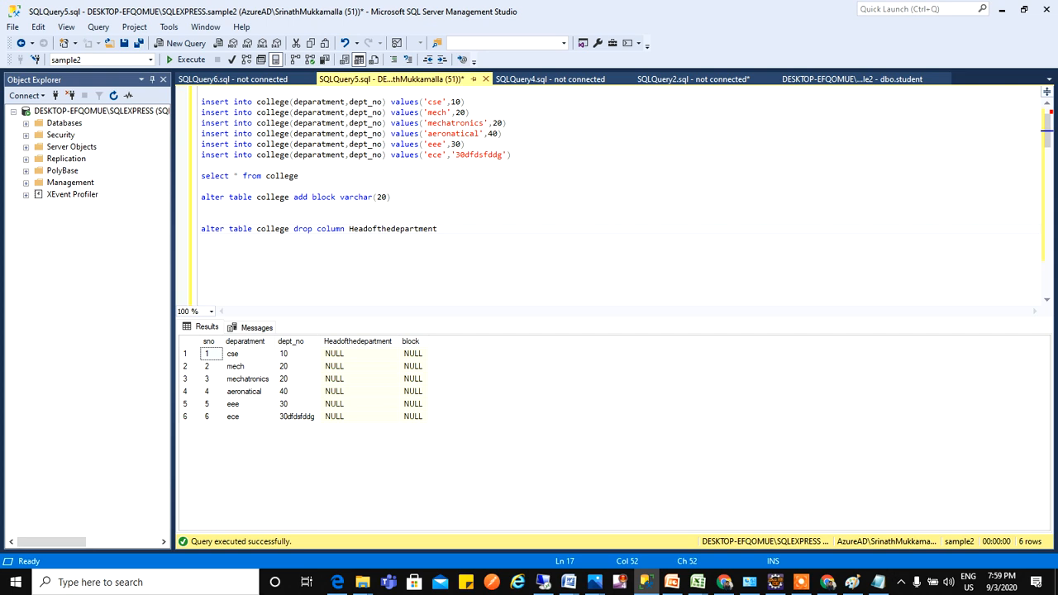
# - Run SELECT * FROM college alone to confirm only sno, department, dept_no and block remain
pyautogui.moveTo(202, 228); pyautogui.dragTo(436, 228)
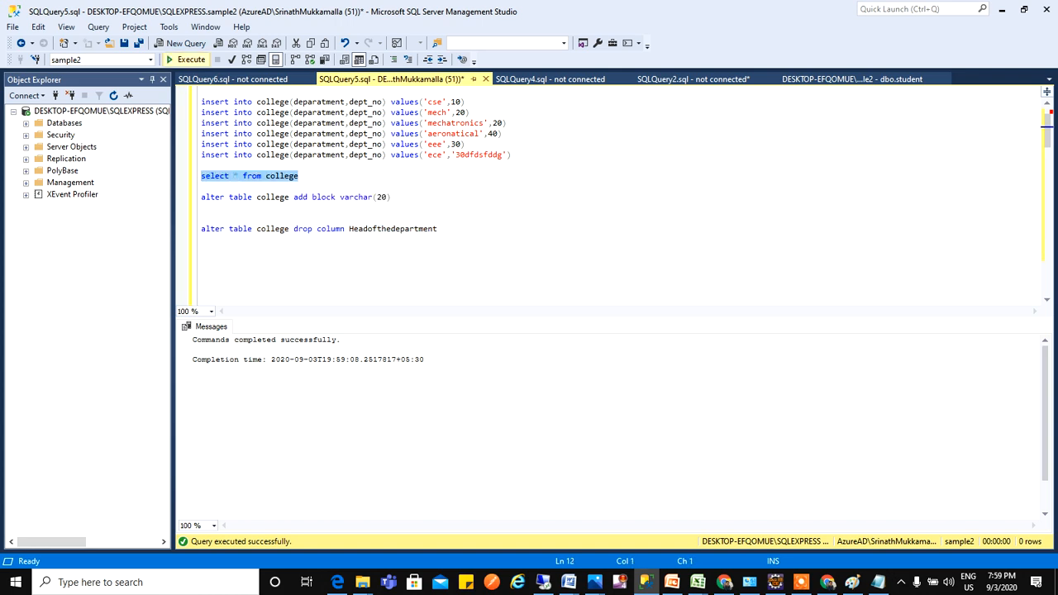
pyautogui.click(190, 44)
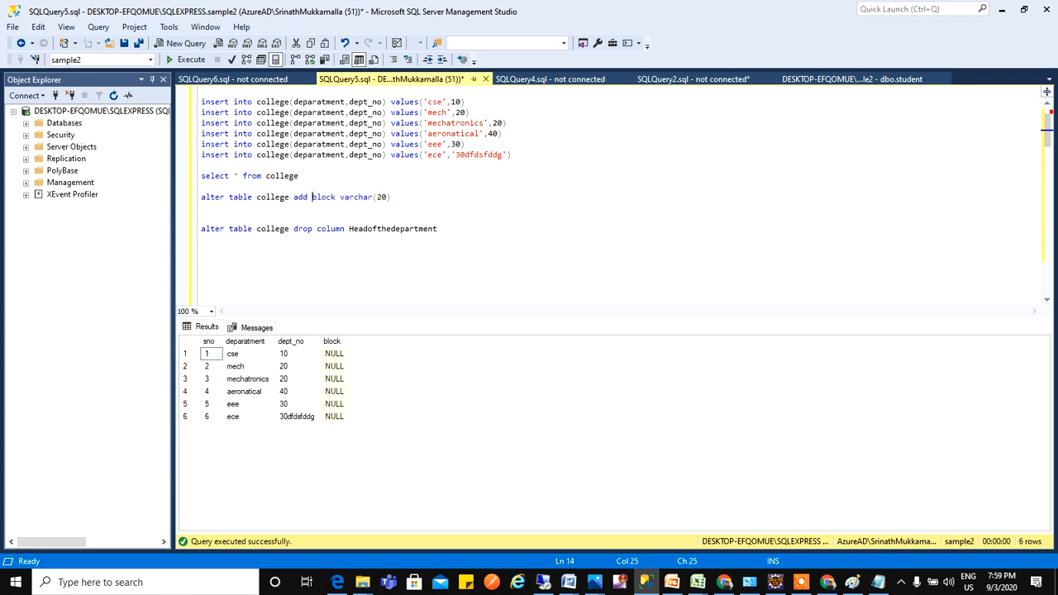
# - Write ALTER TABLE college ALTER COLUMN block nvarchar(20)
pyautogui.write('a')
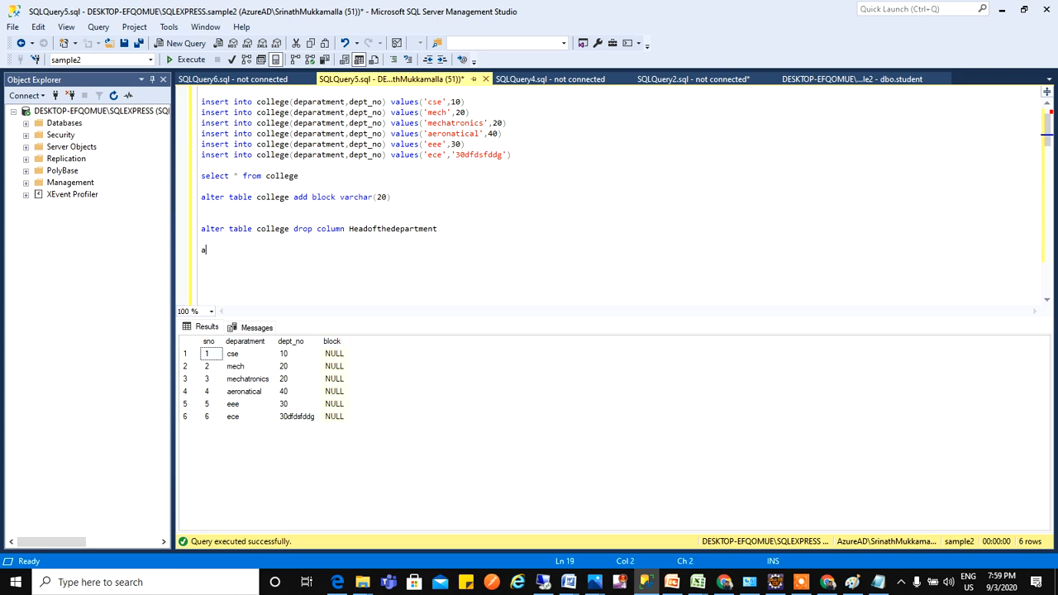
pyautogui.write('ltew')
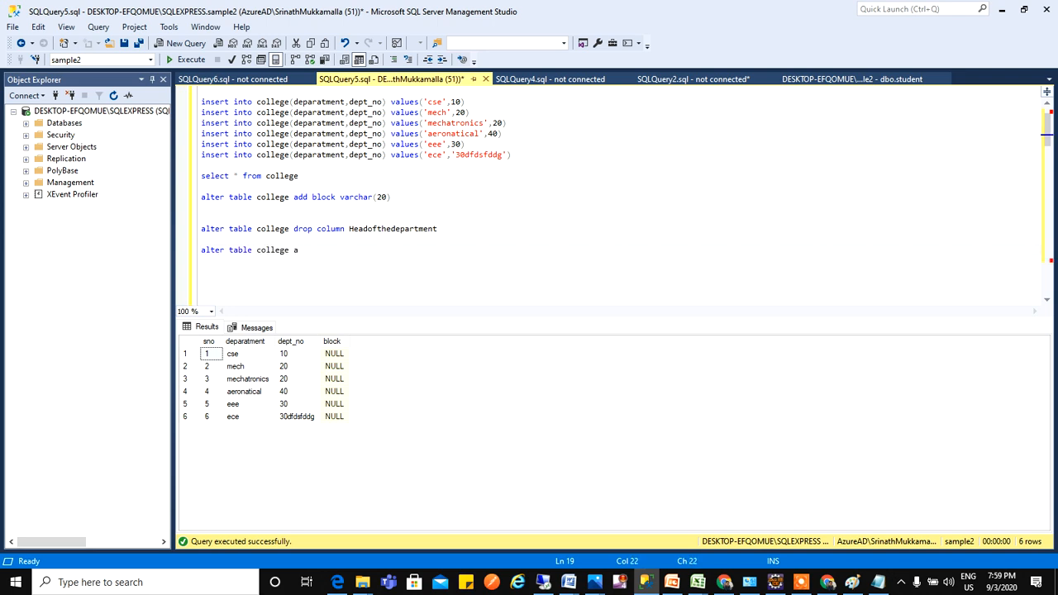
pyautogui.write('lter')
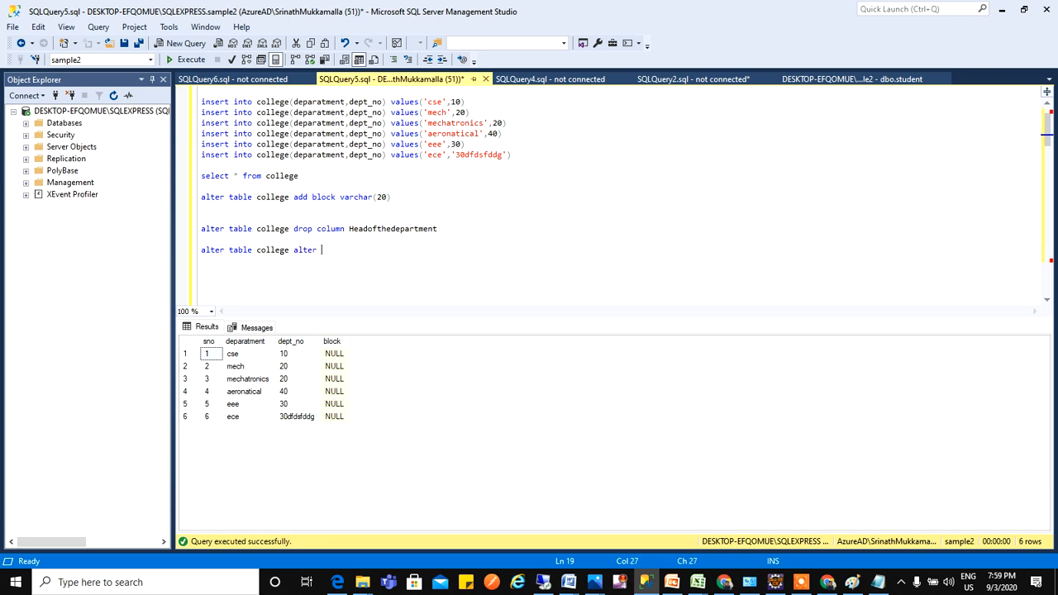
pyautogui.write('co')
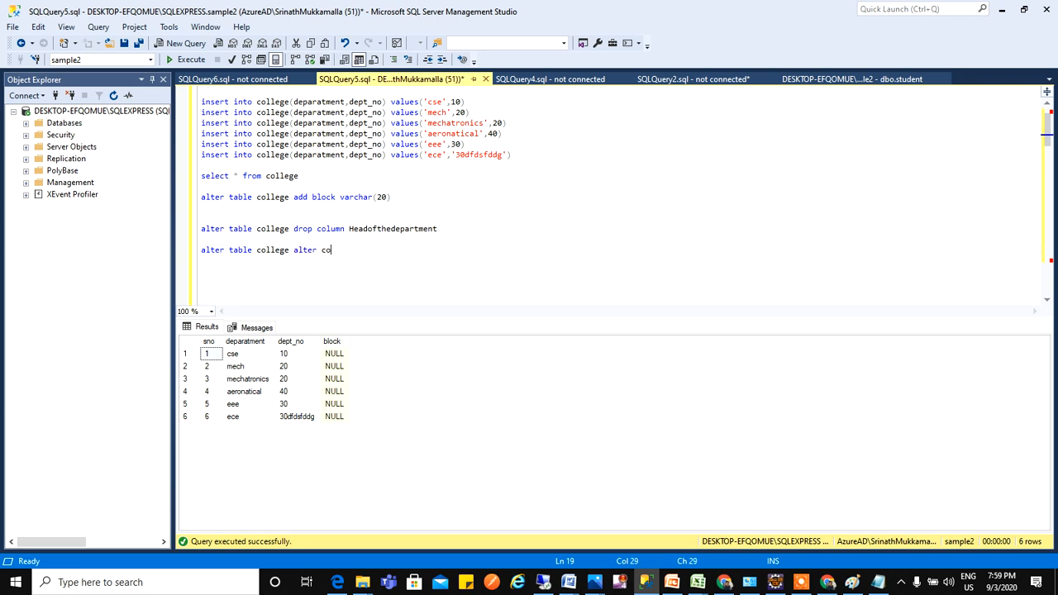
pyautogui.write('lumn')
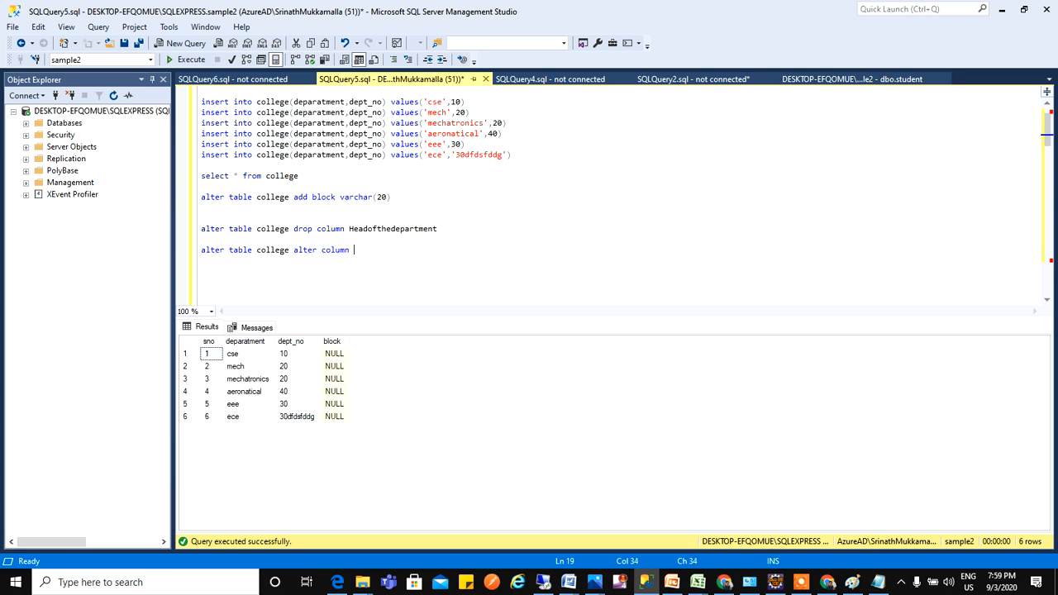
pyautogui.write('block')
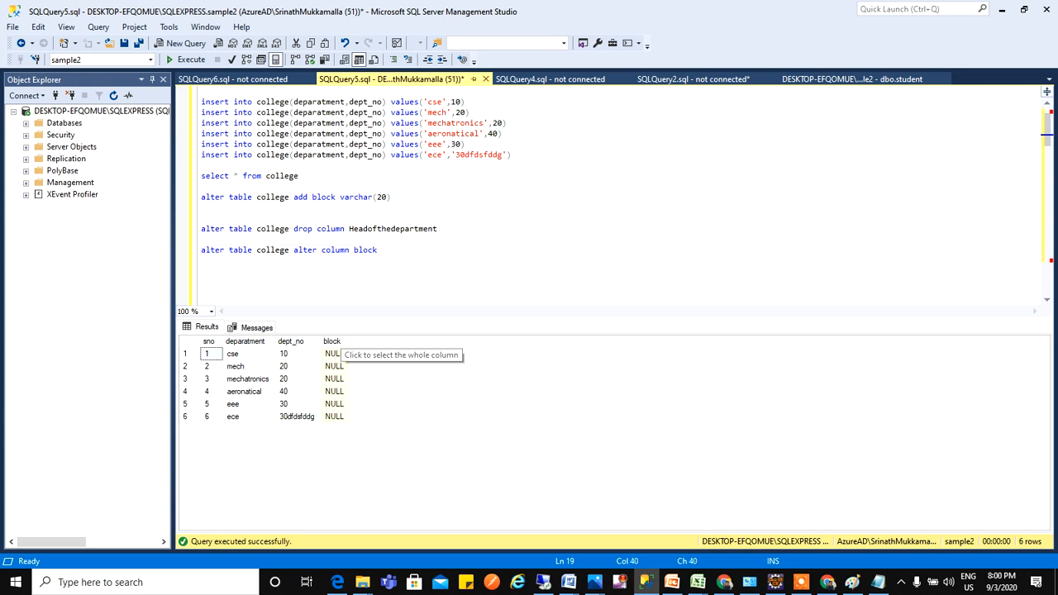
pyautogui.write('nva')
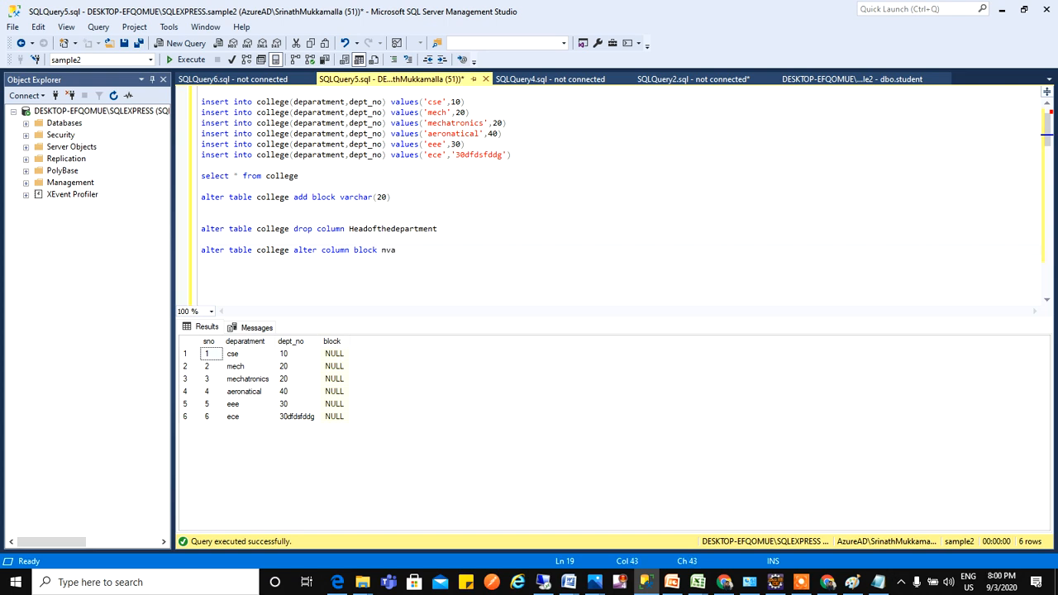
pyautogui.write('rchar(20')
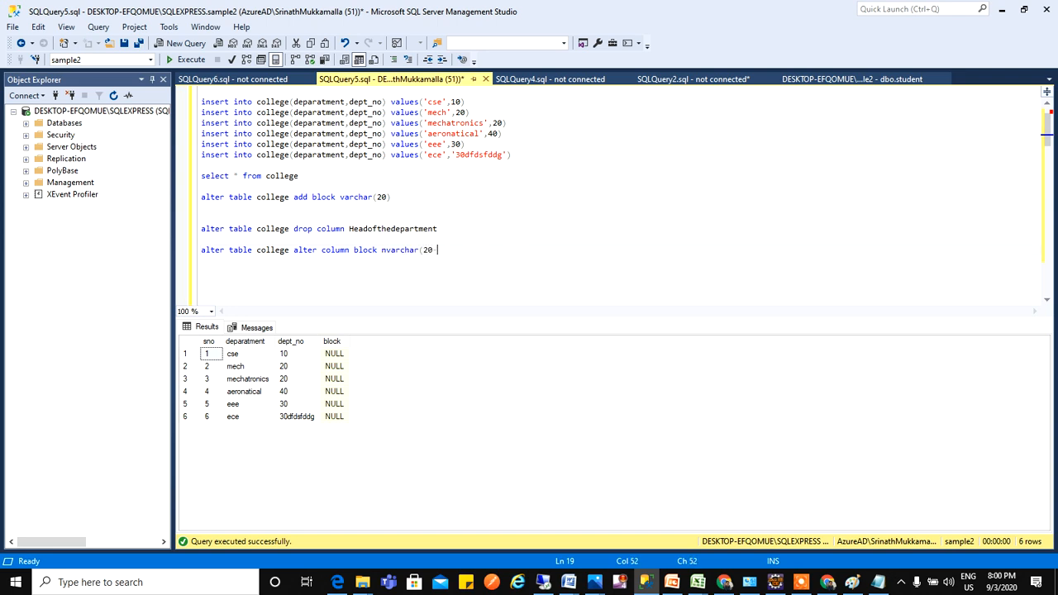
pyautogui.write(')')
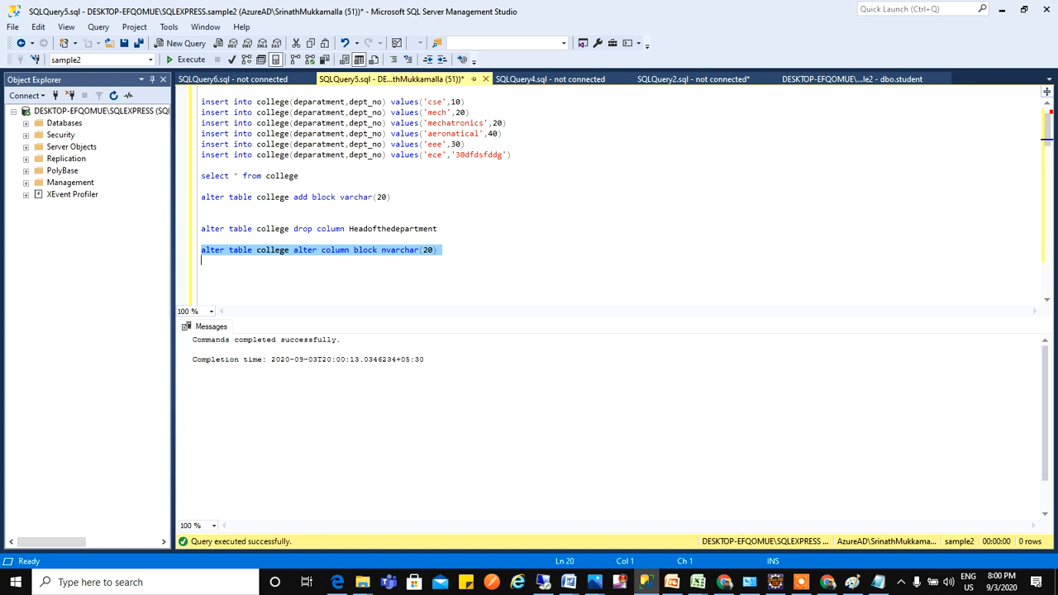
# - Run SELECT * FROM college to list its six rows again
pyautogui.click(231, 175)
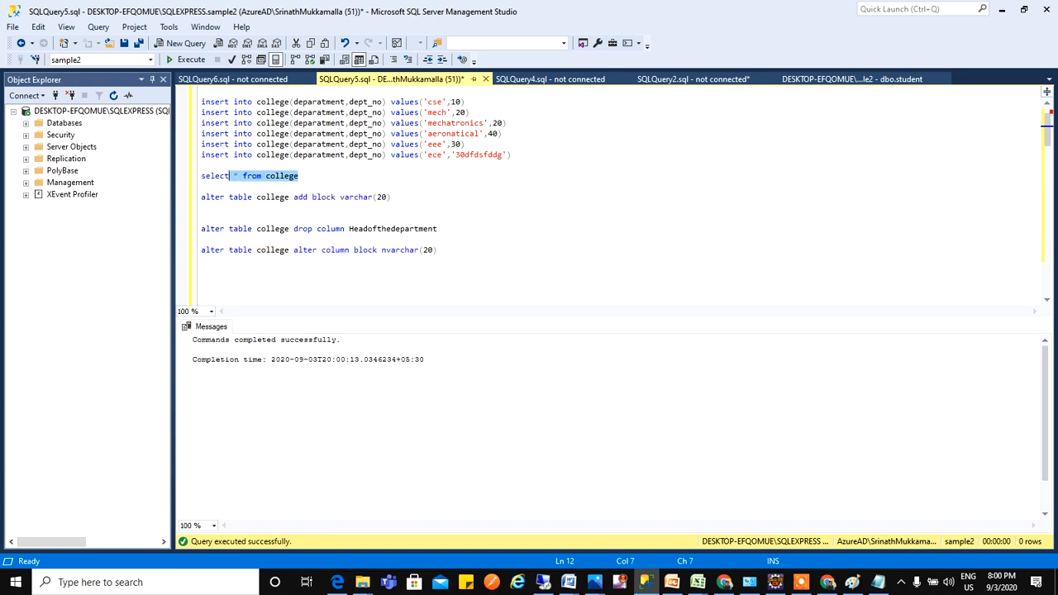
pyautogui.click(172, 63)
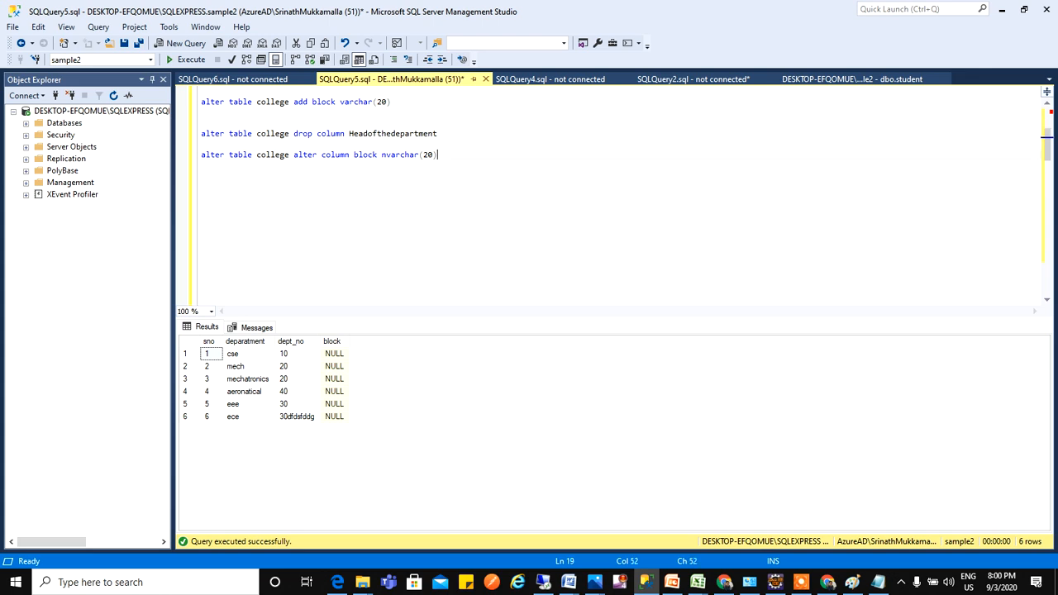
# - Write and execute TRUNCATE TABLE COLLEGE to remove all rows
pyautogui.write('T')
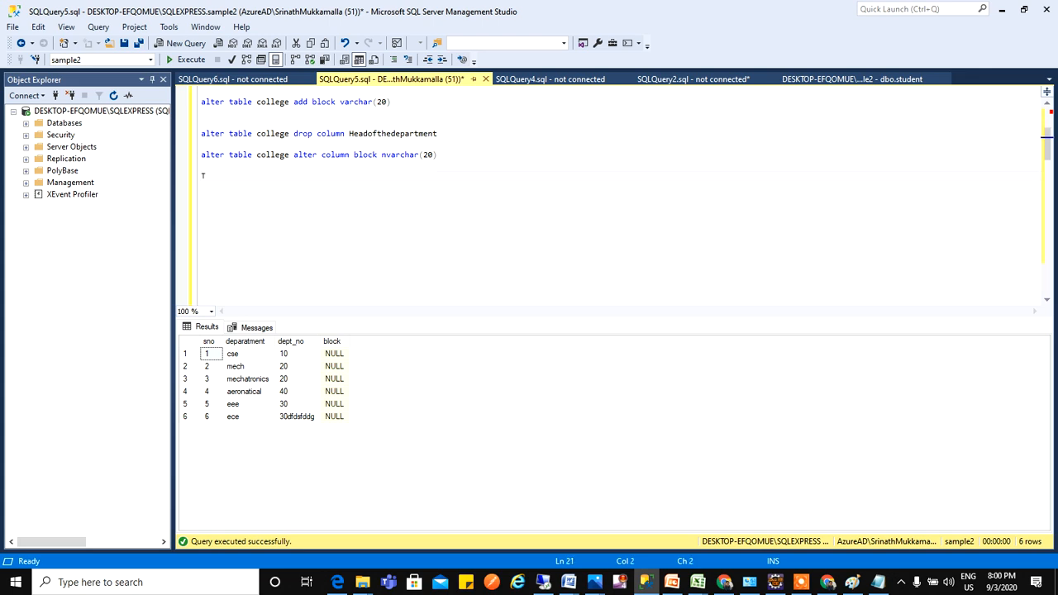
pyautogui.press('Backspace')
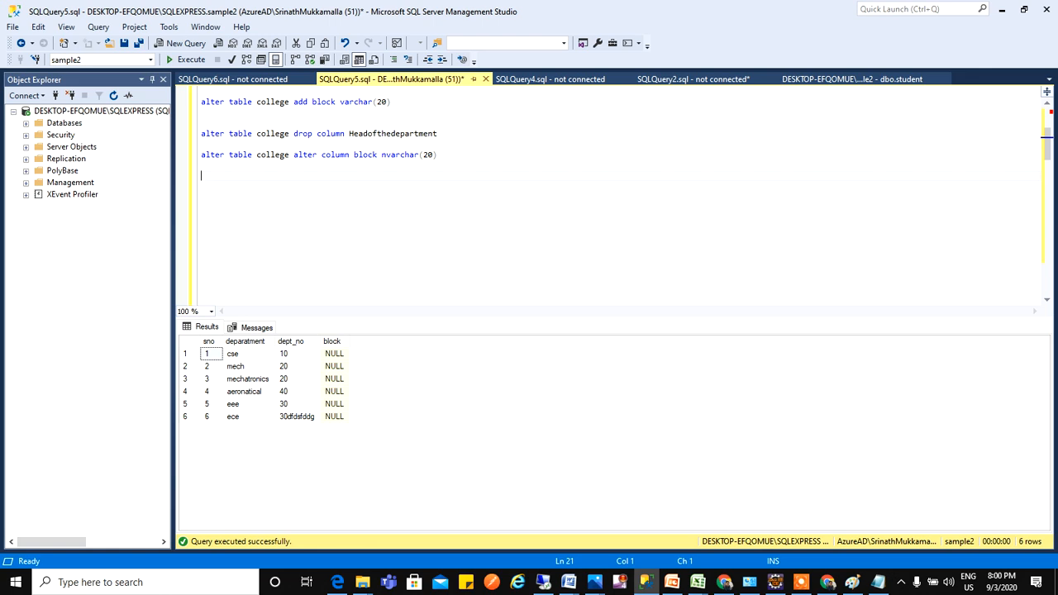
pyautogui.write('TRUNCATE')
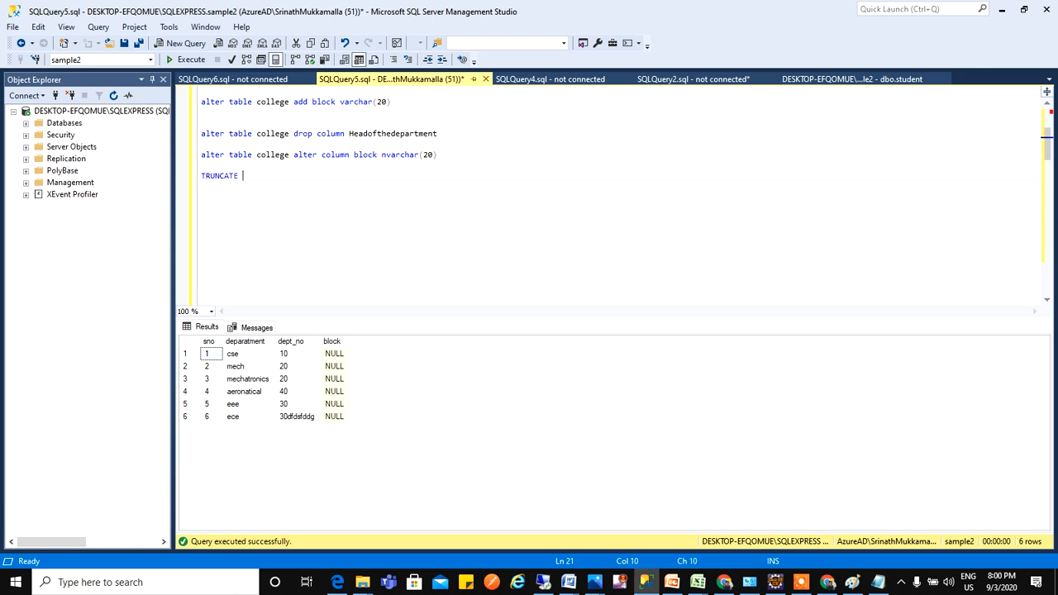
pyautogui.write('TABLE')
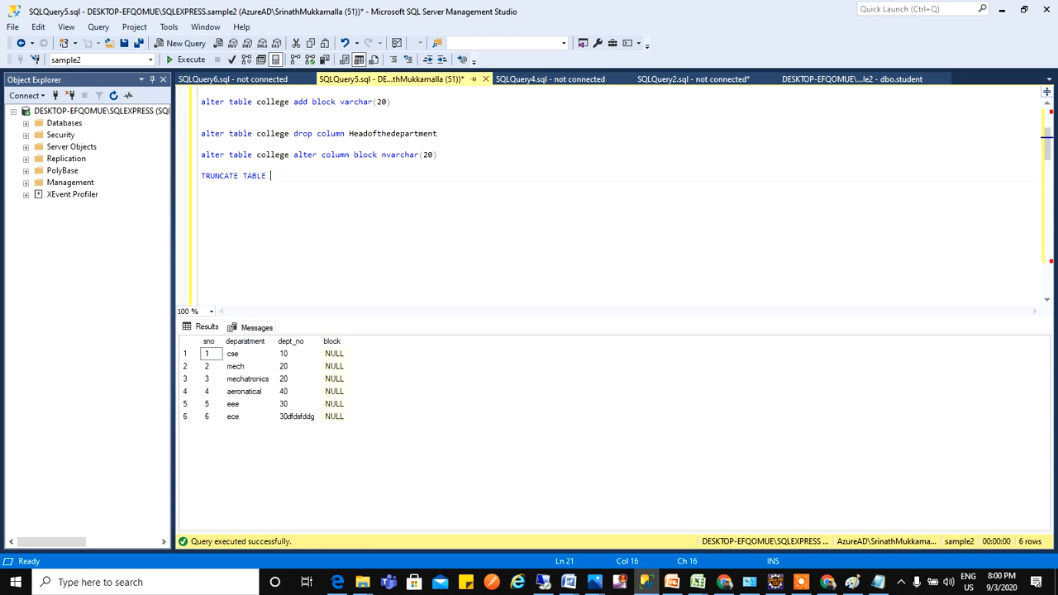
pyautogui.write('COLLEGE')
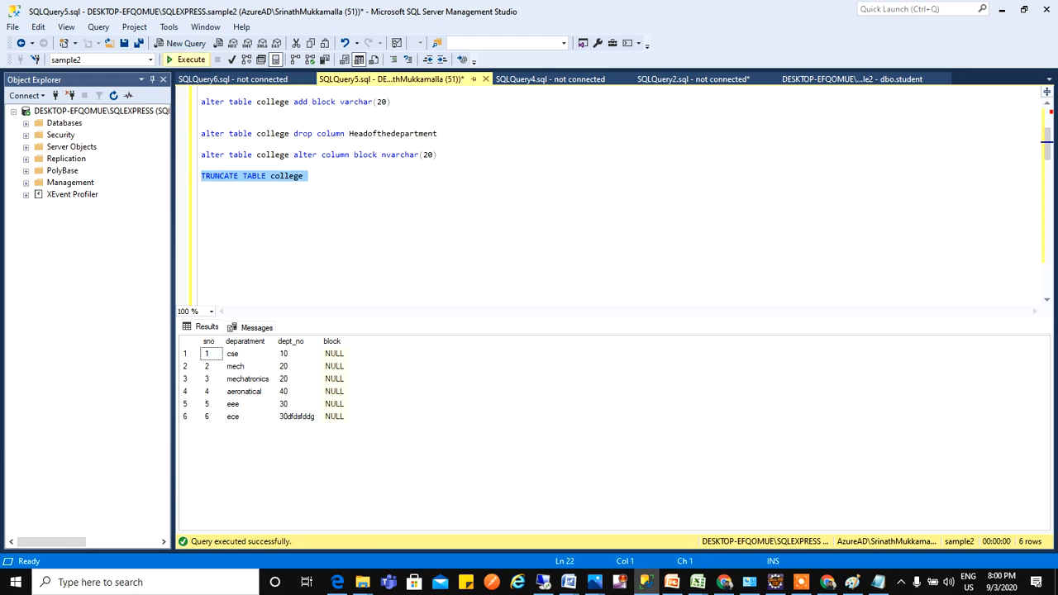
pyautogui.click(168, 64)
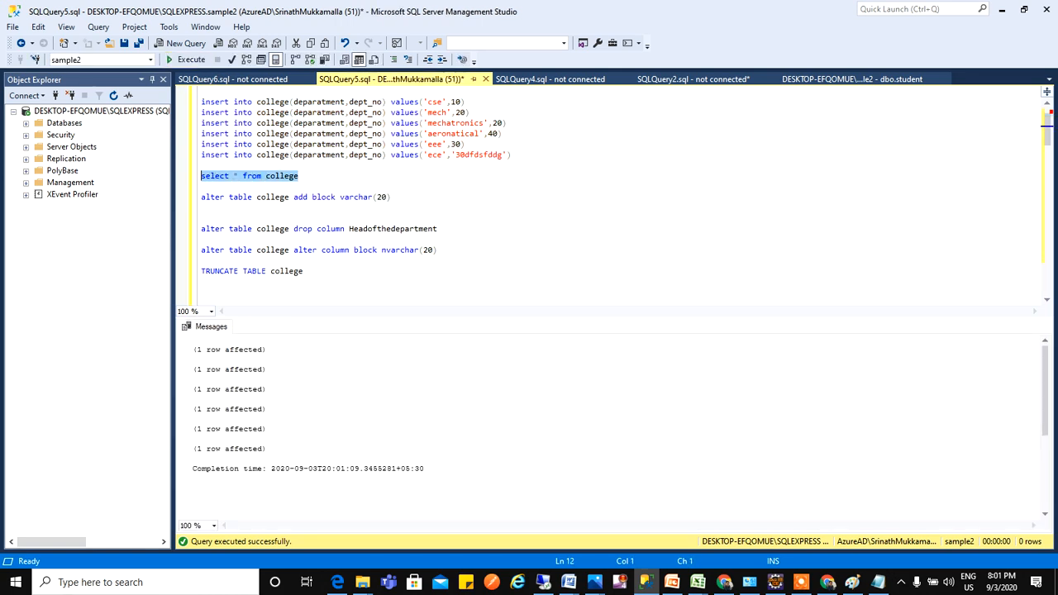
# - Re-run SELECT * FROM college to verify it returns no rows
pyautogui.click(169, 63)
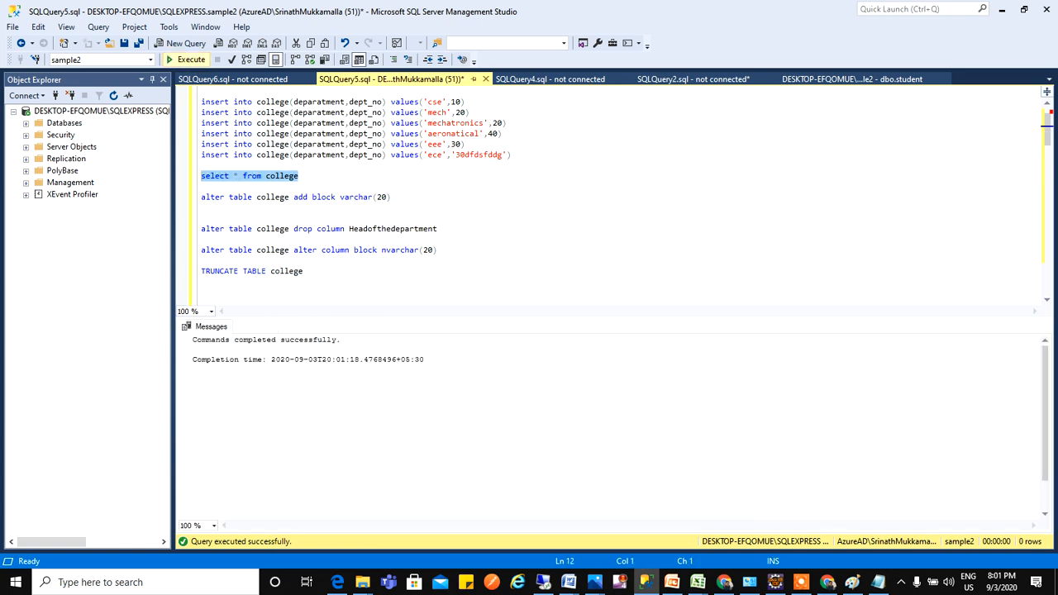
pyautogui.click(178, 68)
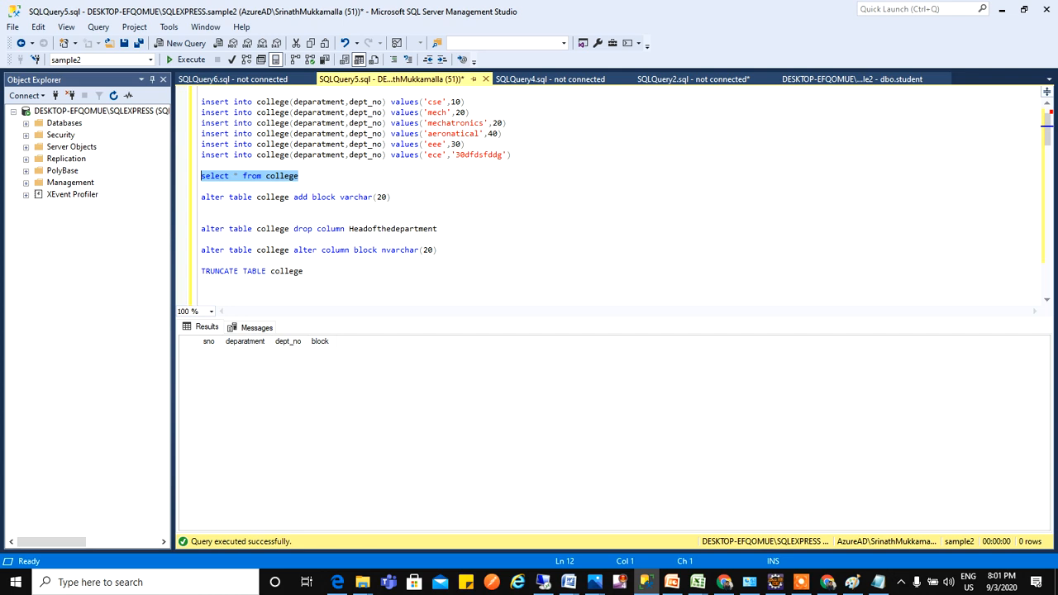